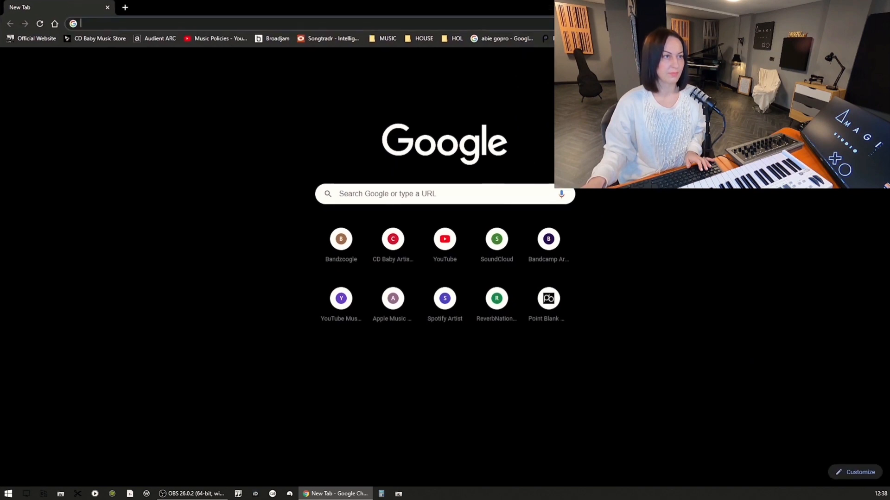
Step: On sonarworks.com/reference/downloads, enter microphone ID 35U508 and pass the reCAPTCHA for its profile
{"action": "type", "text": "www.sonarworks.com/reference/downloads"}
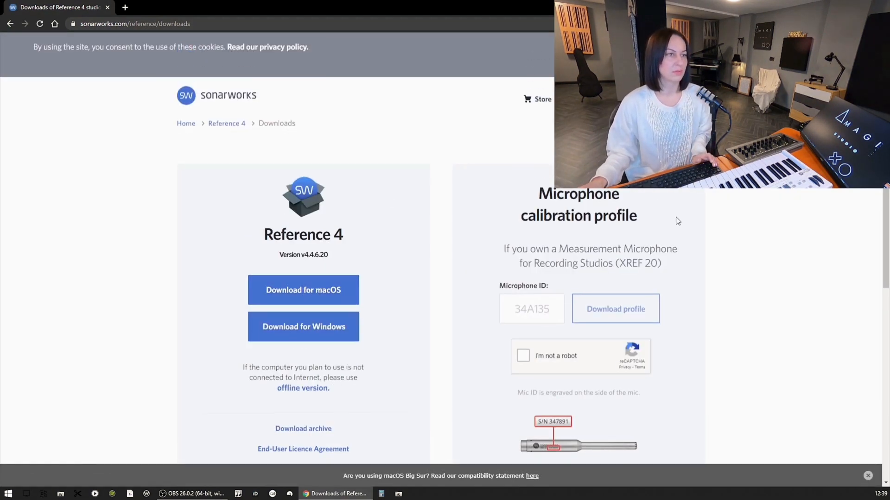
{"action": "scroll", "scroll_direction": "down", "scroll_amount": 3}
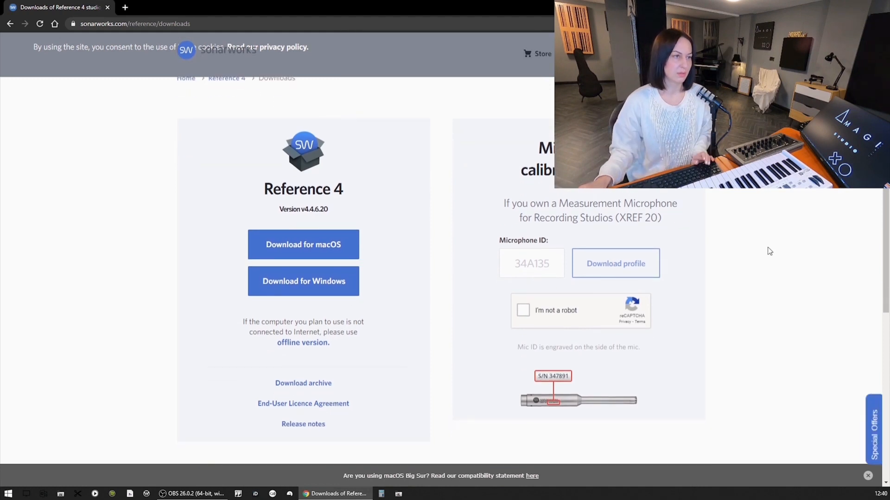
{"action": "type", "text": "35U508"}
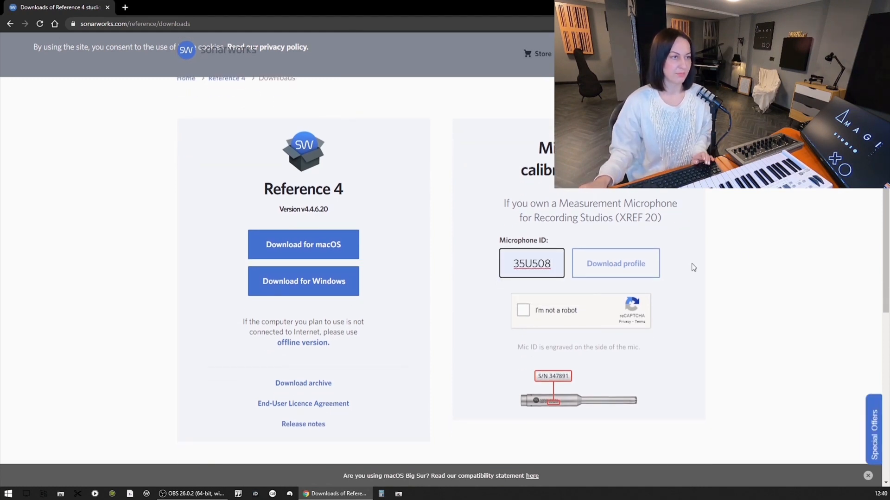
{"action": "left_click", "coordinate": [522, 310]}
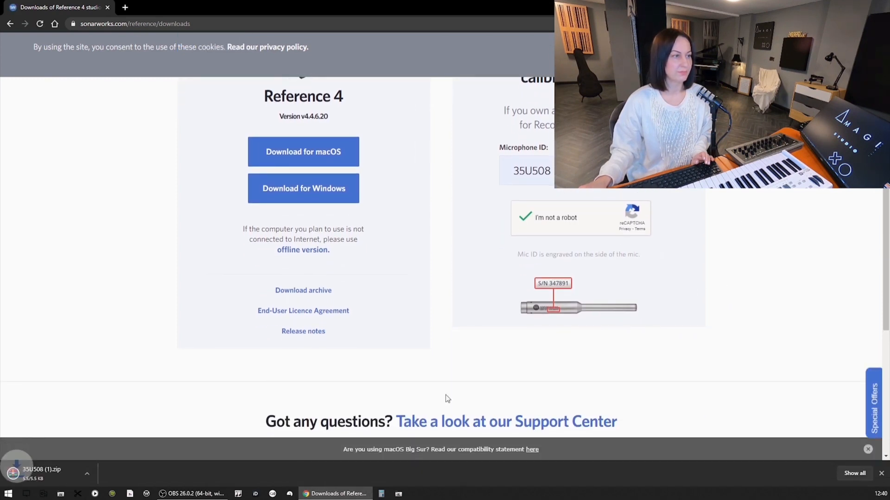
Step: Download Sonarworks Reference 4 for Windows
{"action": "left_click", "coordinate": [303, 188]}
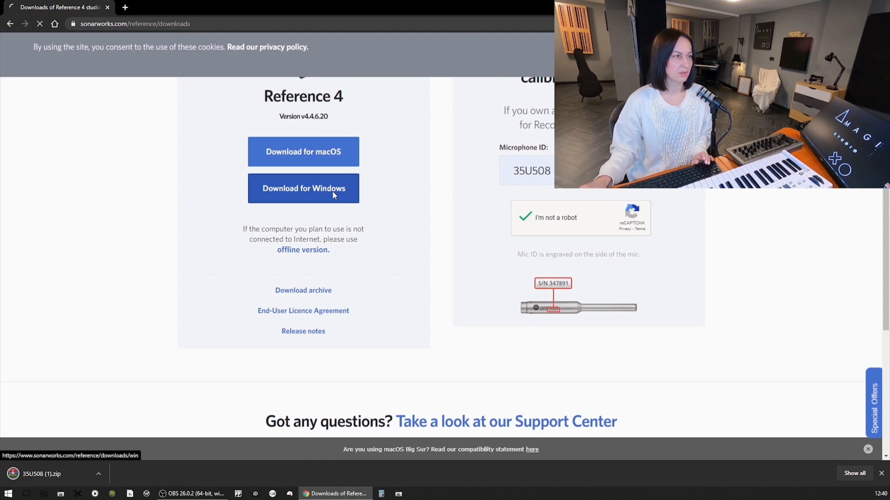
{"action": "left_click", "coordinate": [303, 188]}
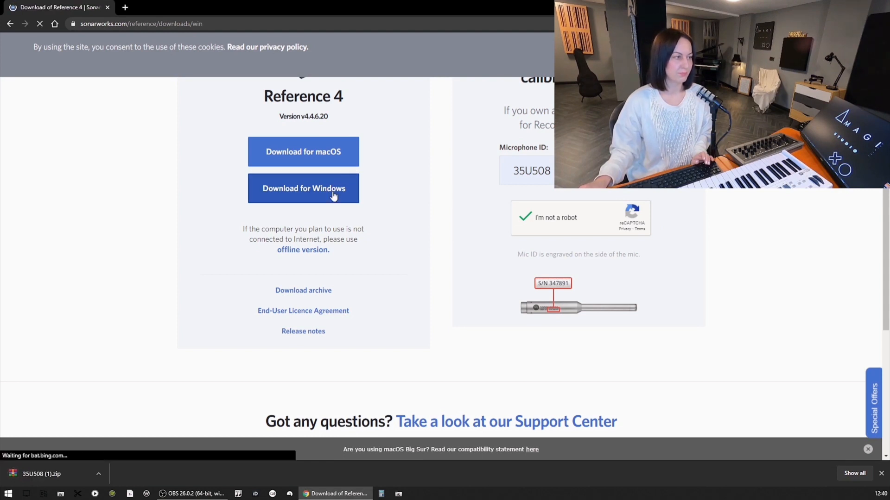
{"action": "left_click", "coordinate": [303, 188]}
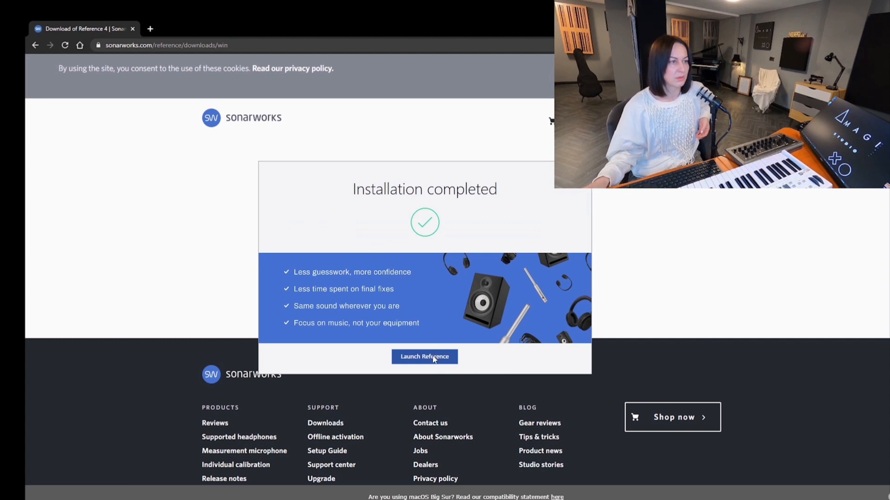
Step: Launch Reference once the installer reports completion, leaving desktop shortcuts in place
{"action": "left_click", "coordinate": [424, 356]}
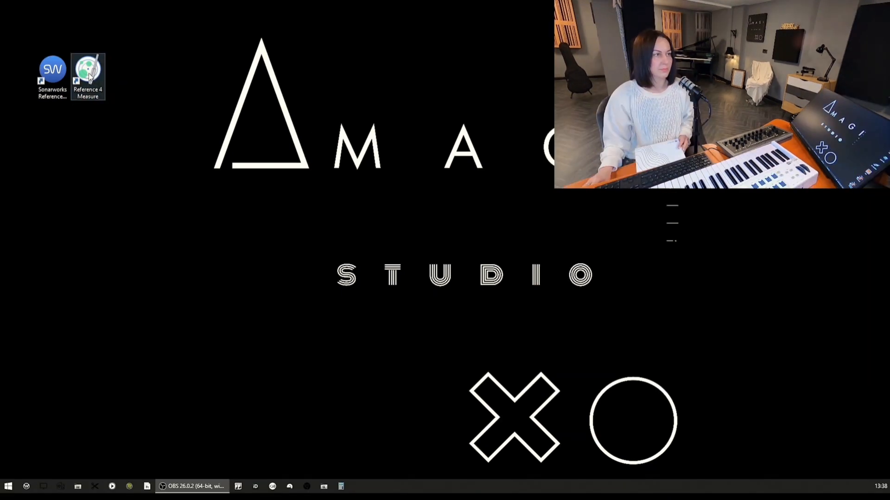
Step: Open Reference 4 Measure, start Measure Your Speakers, and confirm all four checklist items
{"action": "double_click", "coordinate": [88, 73]}
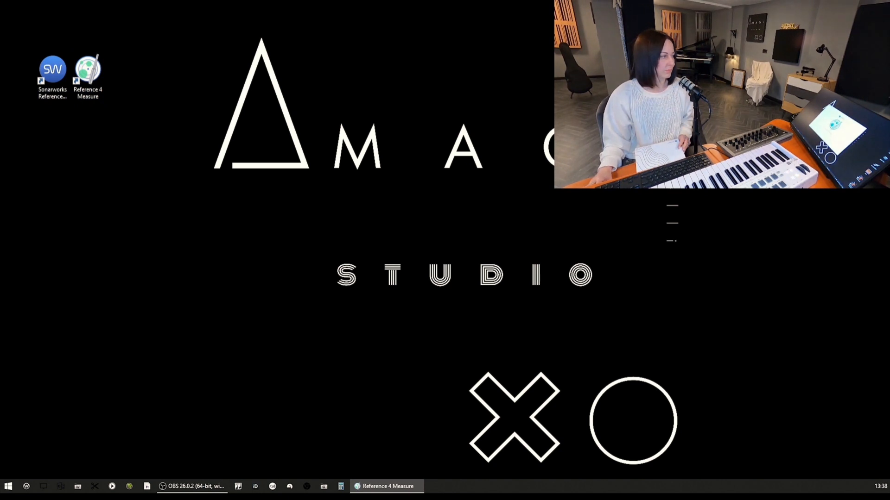
{"action": "left_click", "coordinate": [386, 486]}
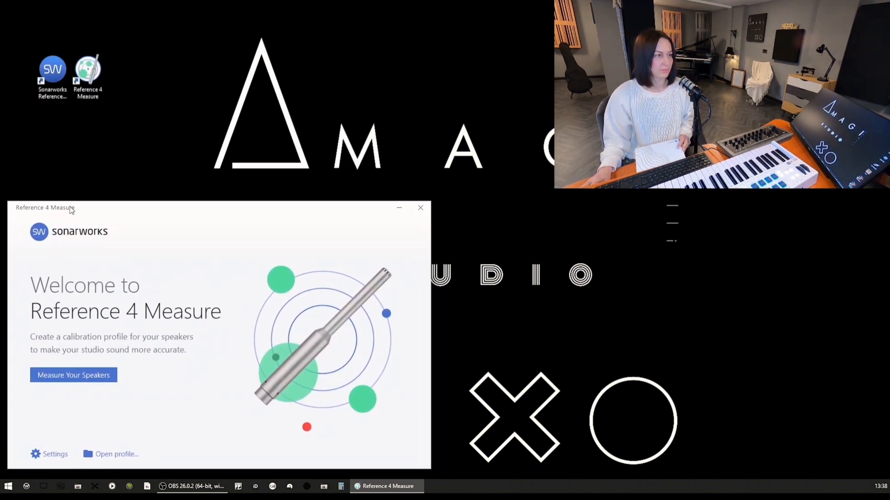
{"action": "left_click", "coordinate": [73, 375]}
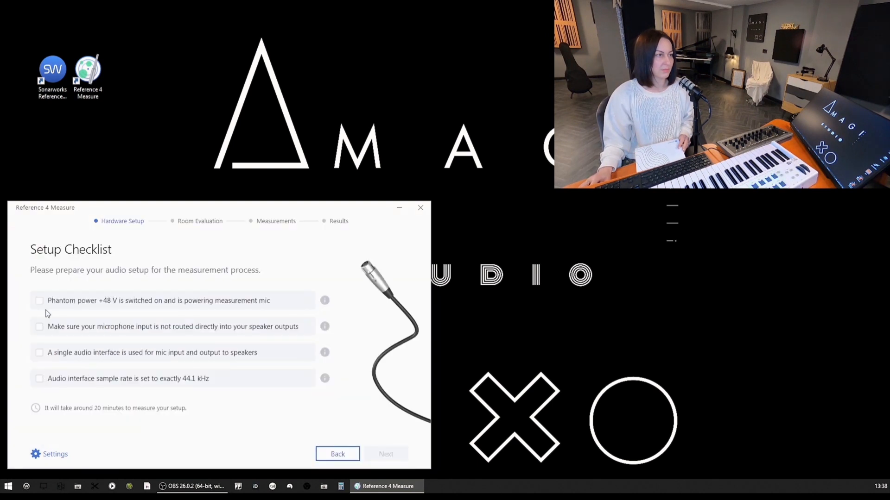
{"action": "left_click", "coordinate": [39, 300]}
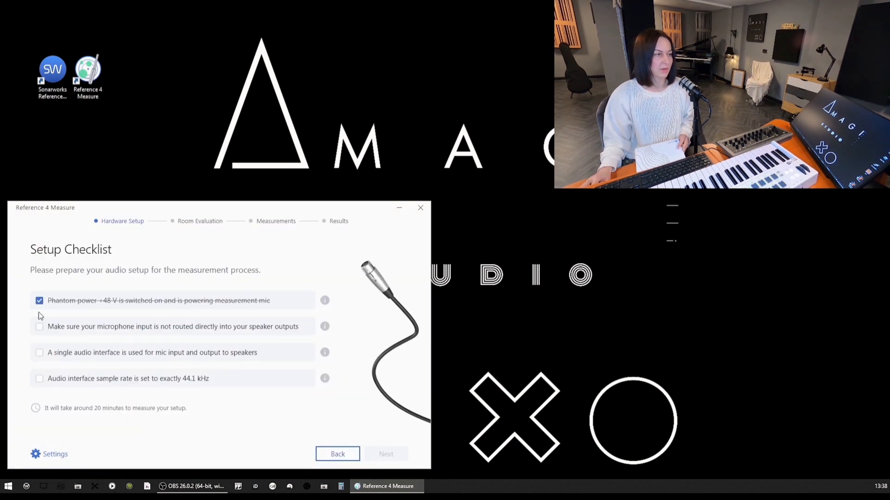
{"action": "left_click", "coordinate": [39, 352]}
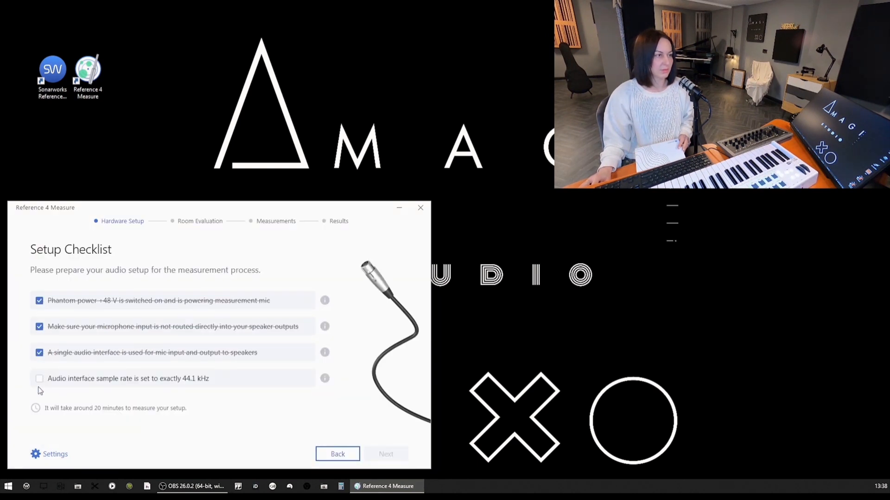
{"action": "left_click", "coordinate": [39, 378]}
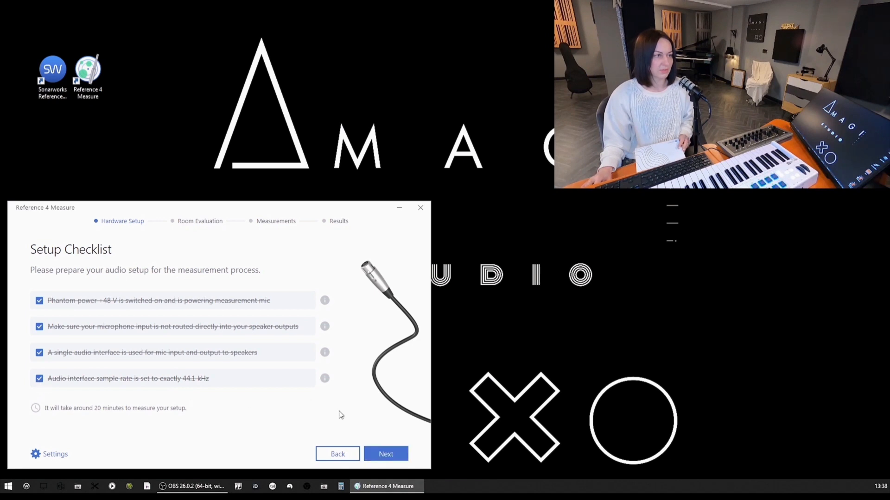
{"action": "left_click", "coordinate": [386, 454]}
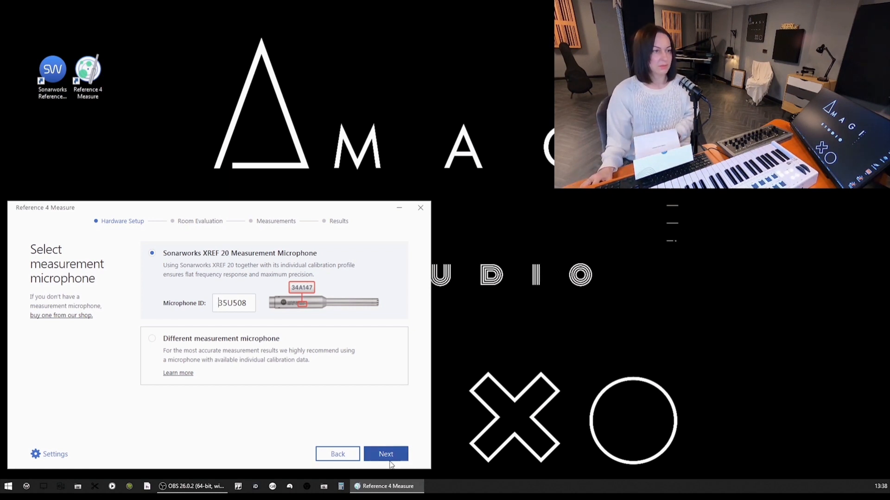
Step: Accept XREF 20 mic 35U508 and its calibration curve, using Cranborne USB Audio Device SLOT 3 as input
{"action": "left_click", "coordinate": [386, 455]}
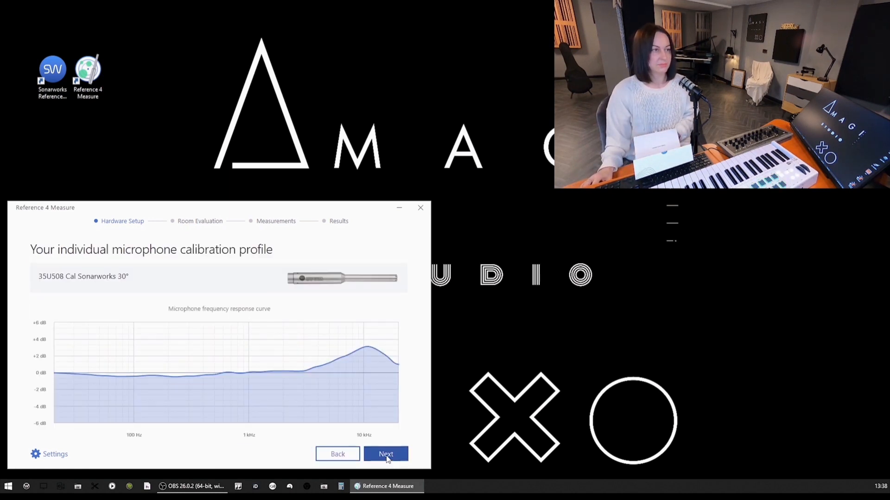
{"action": "left_click", "coordinate": [386, 454]}
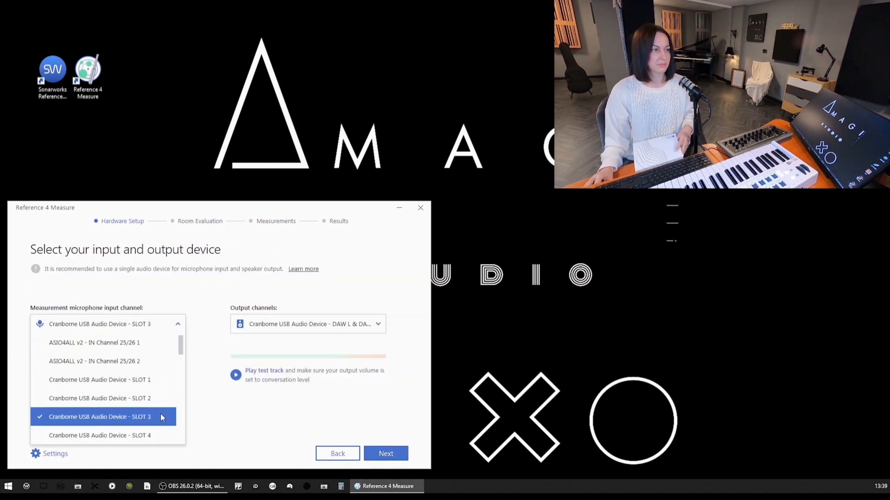
{"action": "left_click", "coordinate": [99, 417]}
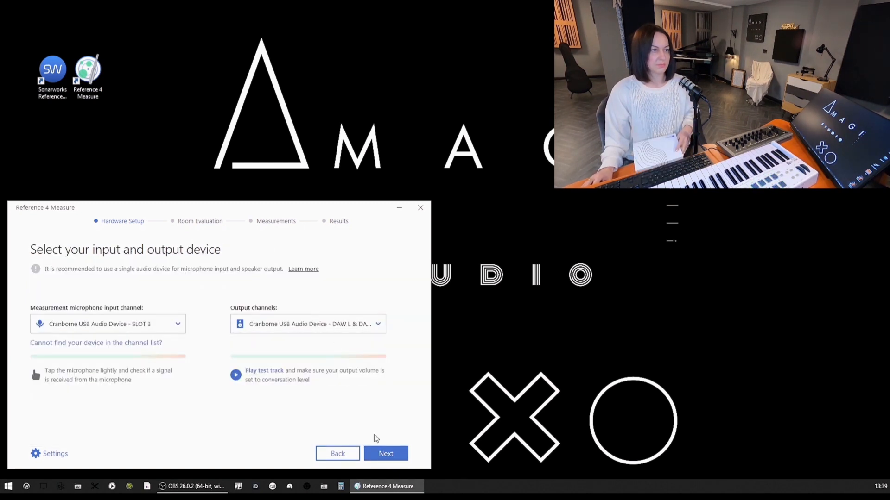
{"action": "left_click", "coordinate": [385, 454]}
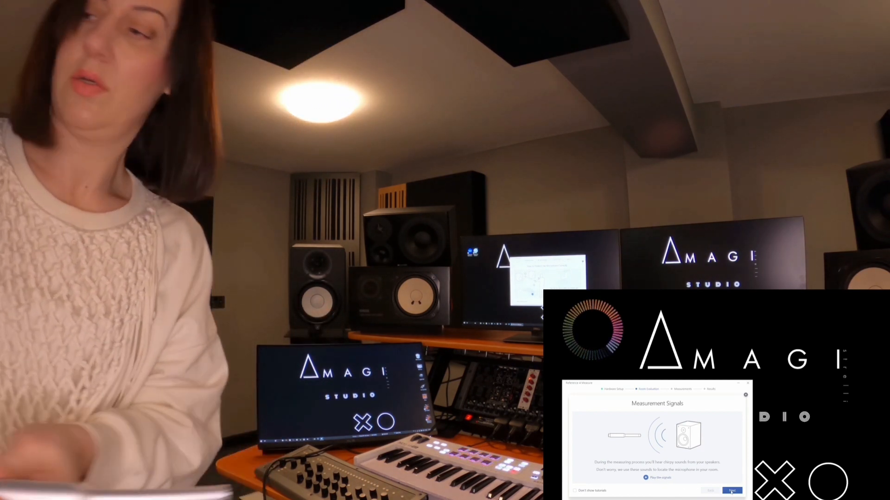
Step: Page through the Measurement Signals and microphone positioning tips to the mic gain step
{"action": "left_click", "coordinate": [731, 491]}
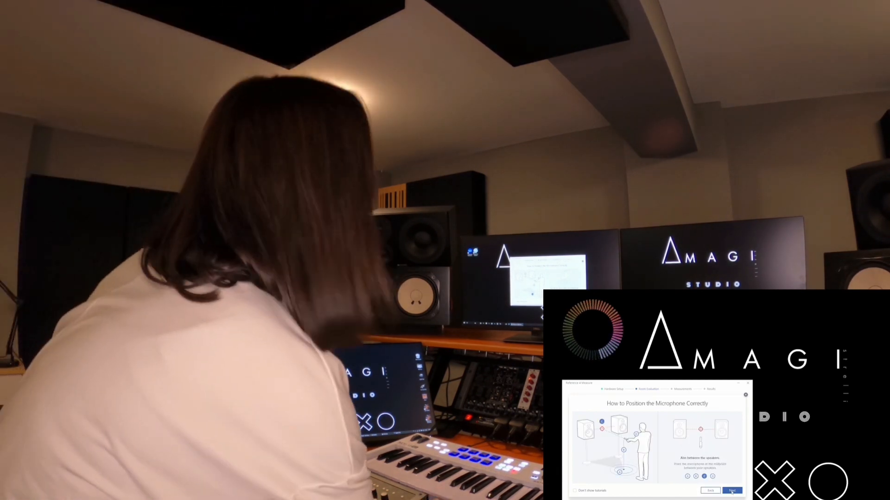
{"action": "left_click", "coordinate": [732, 489]}
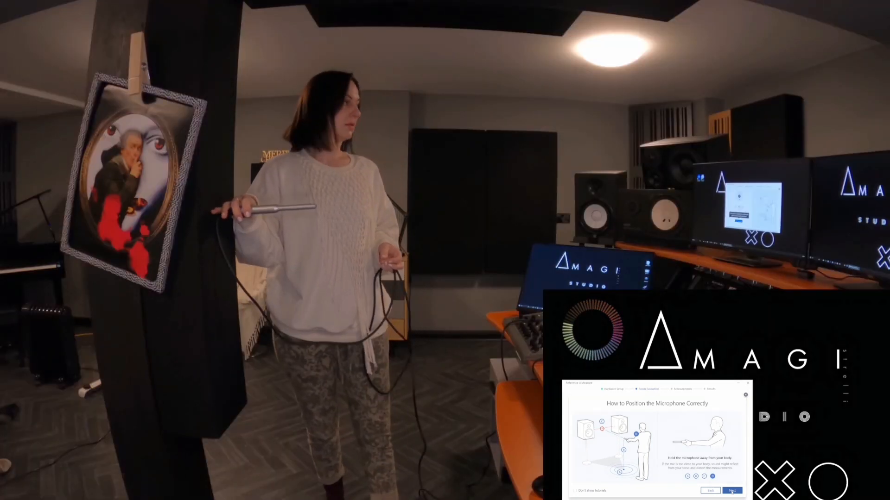
{"action": "left_click", "coordinate": [733, 490]}
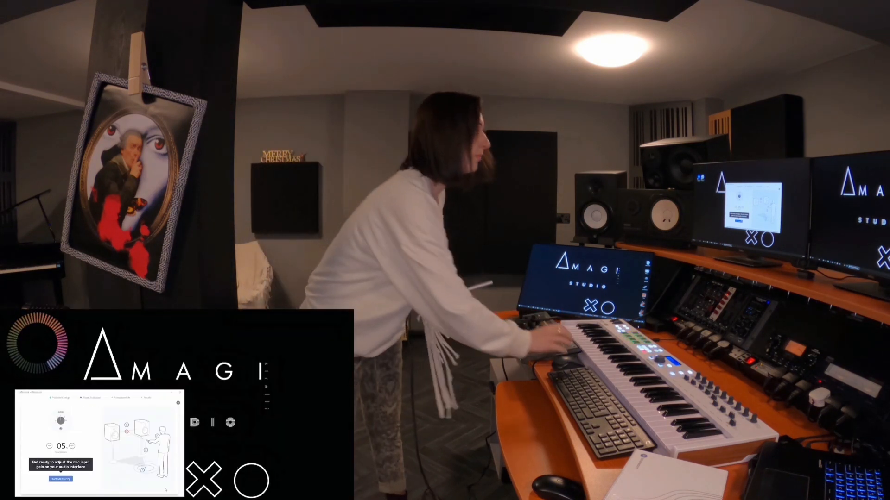
Step: Run the mic level check until verification completes, then finish it
{"action": "left_click", "coordinate": [60, 479]}
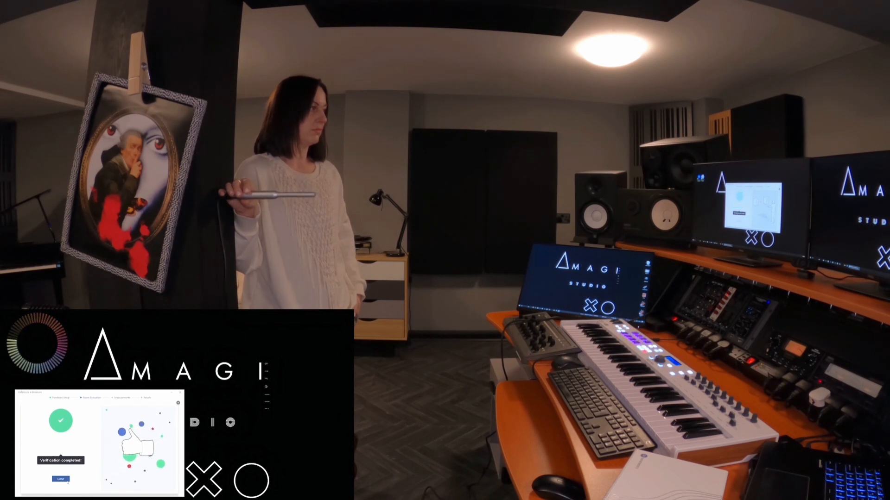
{"action": "left_click", "coordinate": [60, 479]}
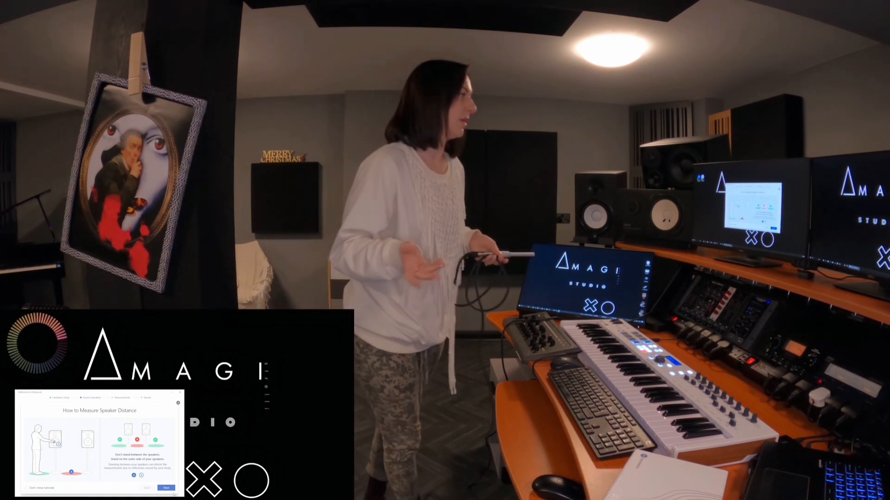
Step: Start the speaker distance measurement from its tutorial page
{"action": "left_click", "coordinate": [167, 488]}
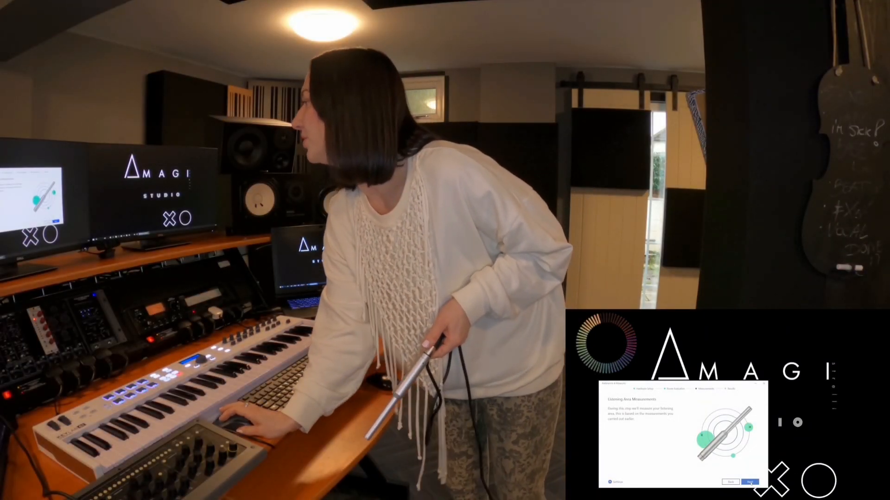
Step: Proceed through the listening area positioning guide until 'Nice job! Measuring completed!' appears
{"action": "left_click", "coordinate": [750, 483]}
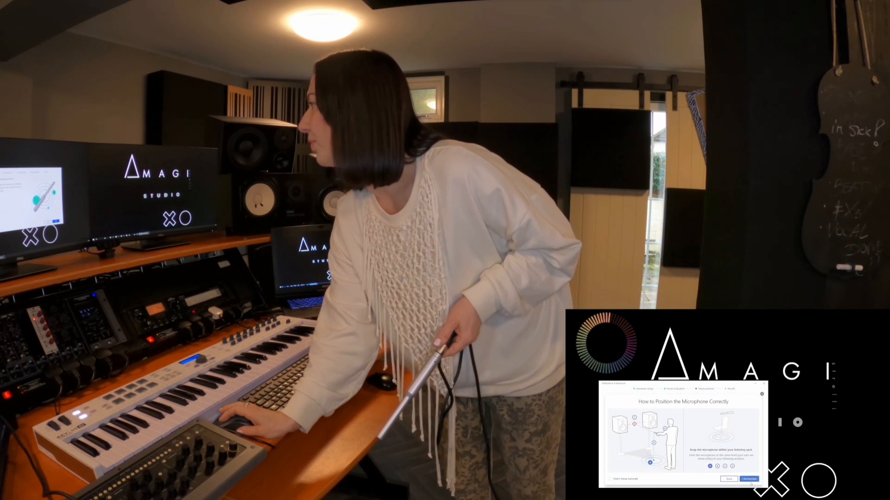
{"action": "left_click", "coordinate": [748, 478]}
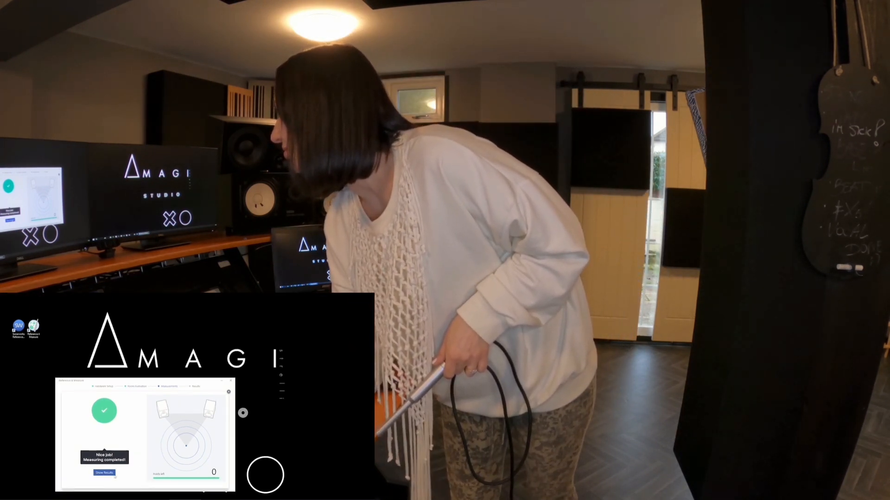
Step: View the measured speaker frequency response curve on the results page
{"action": "left_click", "coordinate": [104, 472]}
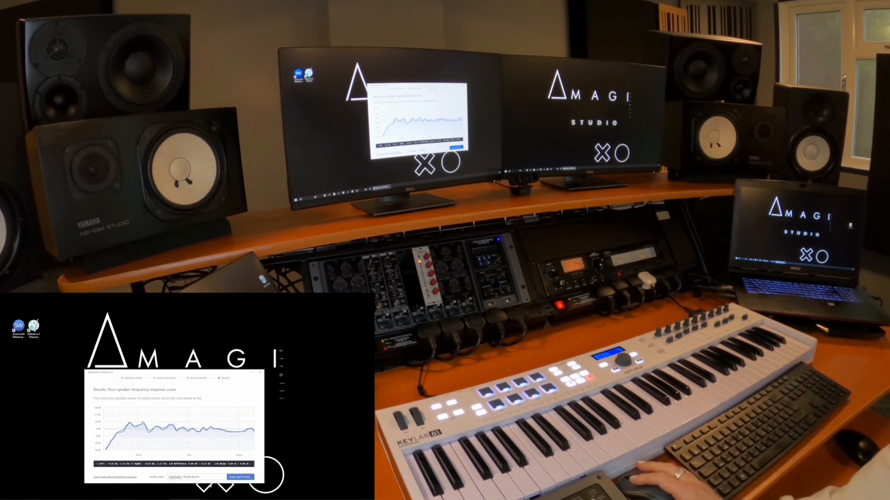
{"action": "left_click", "coordinate": [239, 477]}
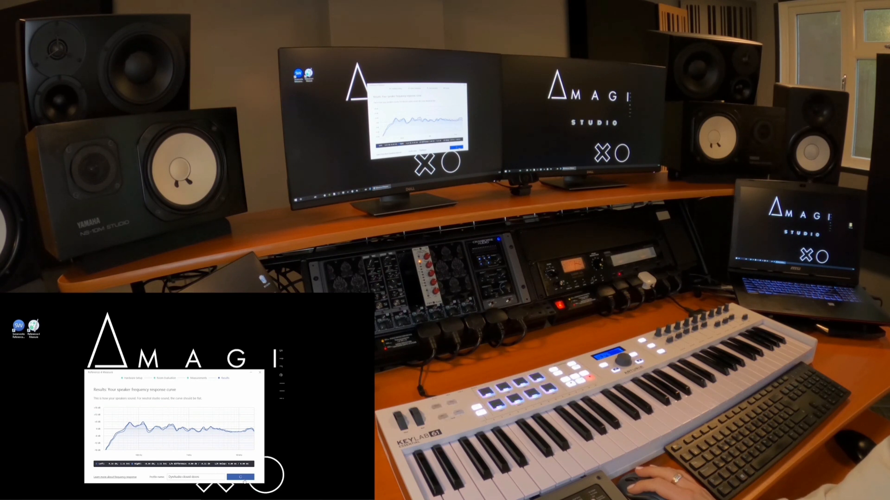
{"action": "left_click", "coordinate": [239, 477]}
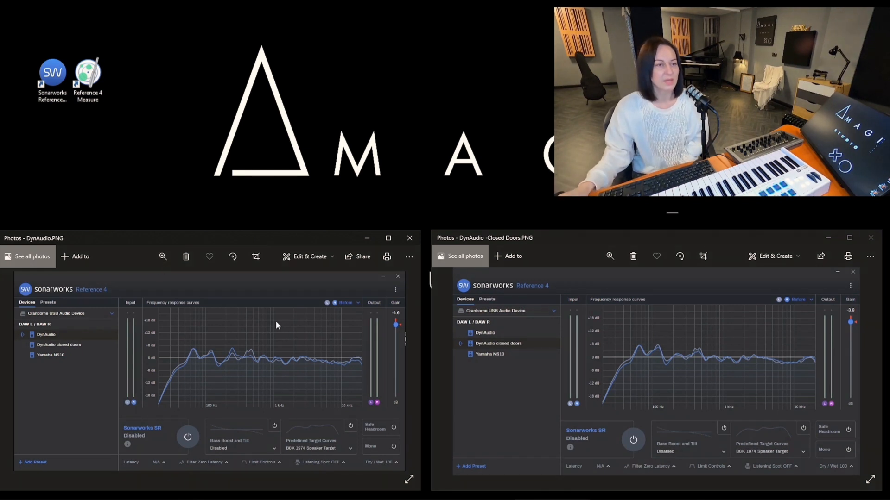
{"action": "mouse_move", "coordinate": [251, 393]}
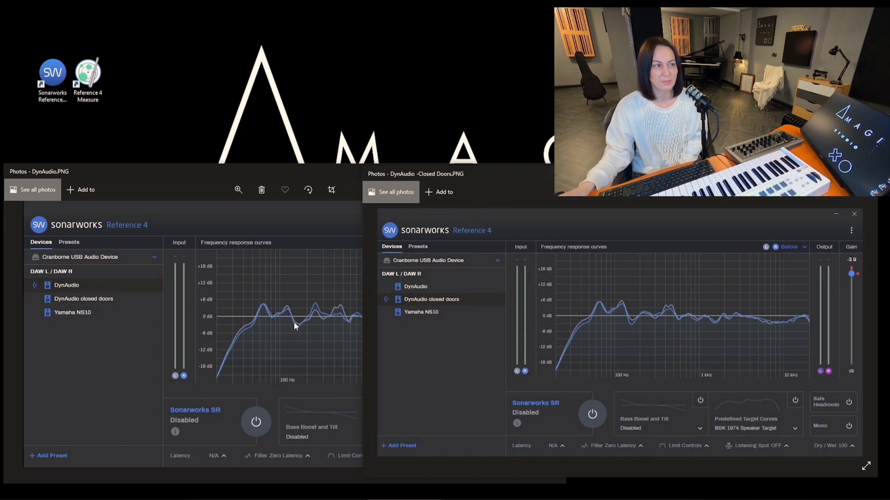
{"action": "mouse_move", "coordinate": [287, 325]}
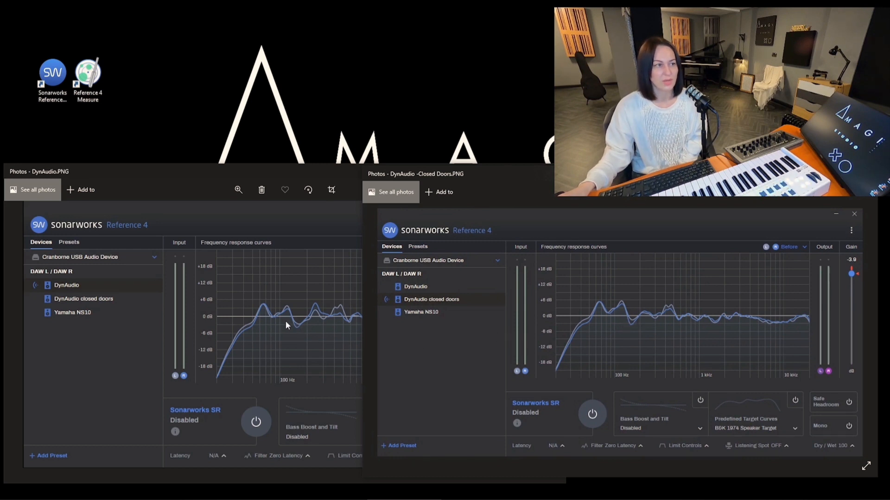
{"action": "mouse_move", "coordinate": [300, 330]}
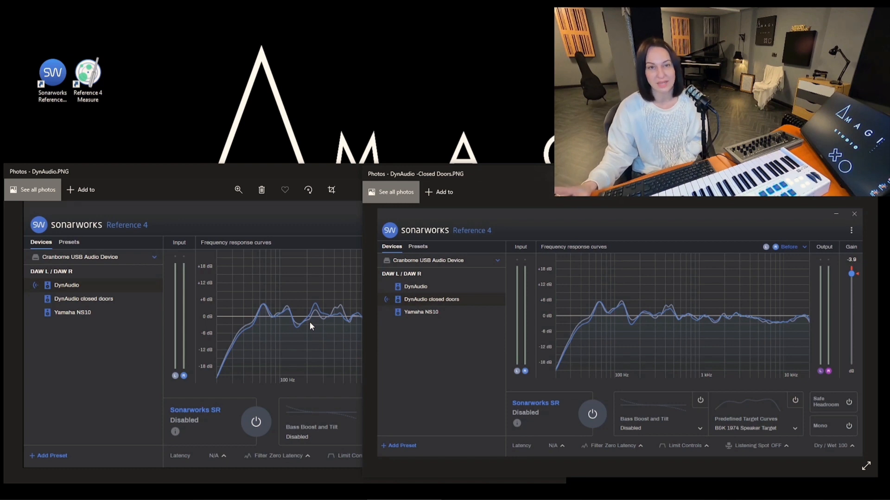
{"action": "mouse_move", "coordinate": [317, 308]}
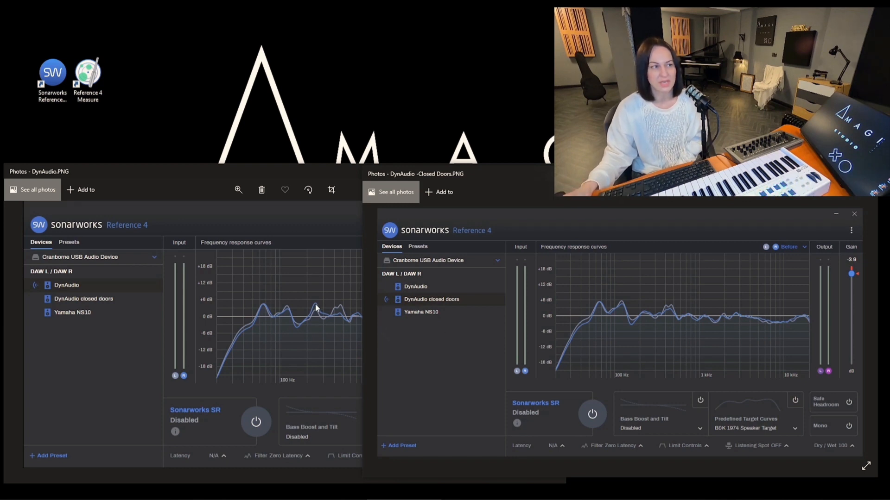
{"action": "mouse_move", "coordinate": [635, 310]}
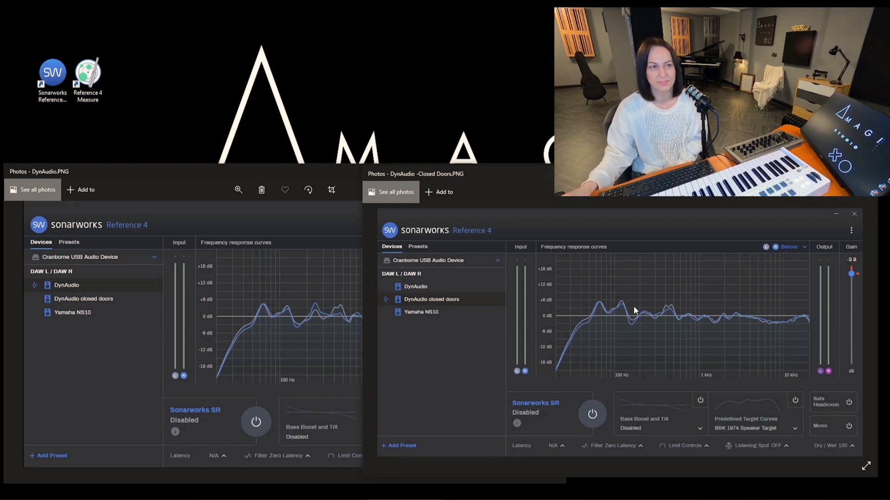
{"action": "mouse_move", "coordinate": [322, 321]}
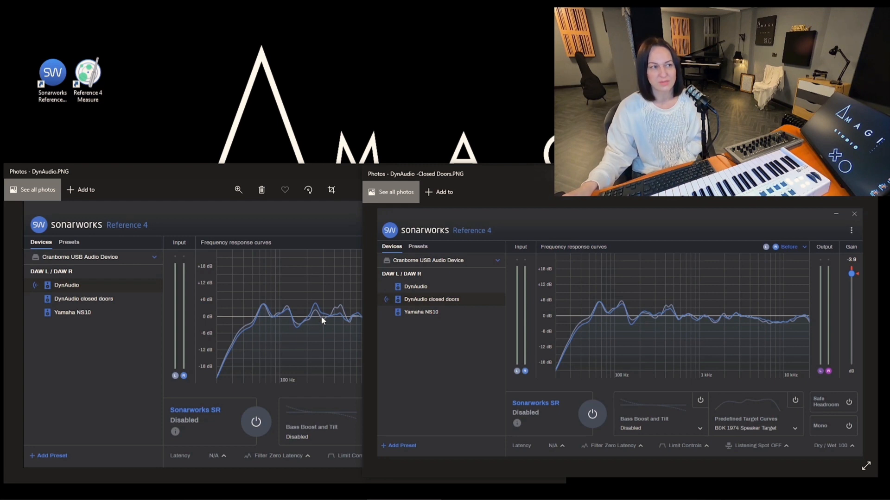
{"action": "mouse_move", "coordinate": [637, 304]}
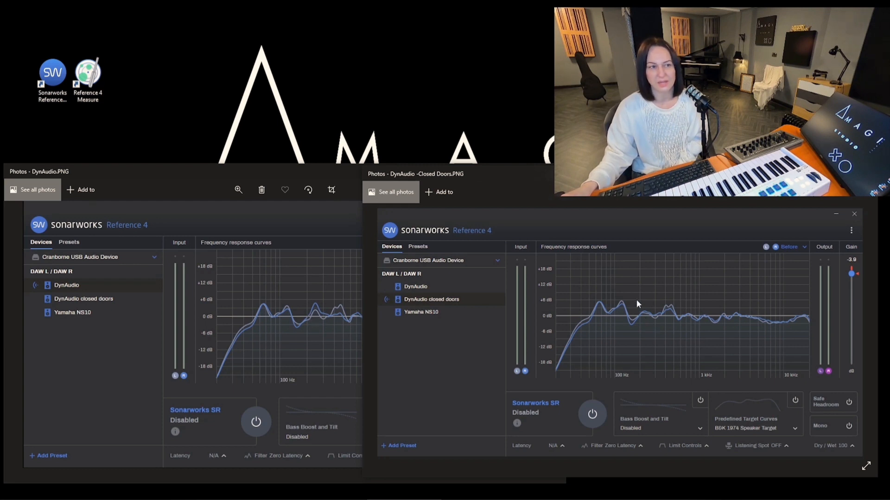
{"action": "mouse_move", "coordinate": [337, 338]}
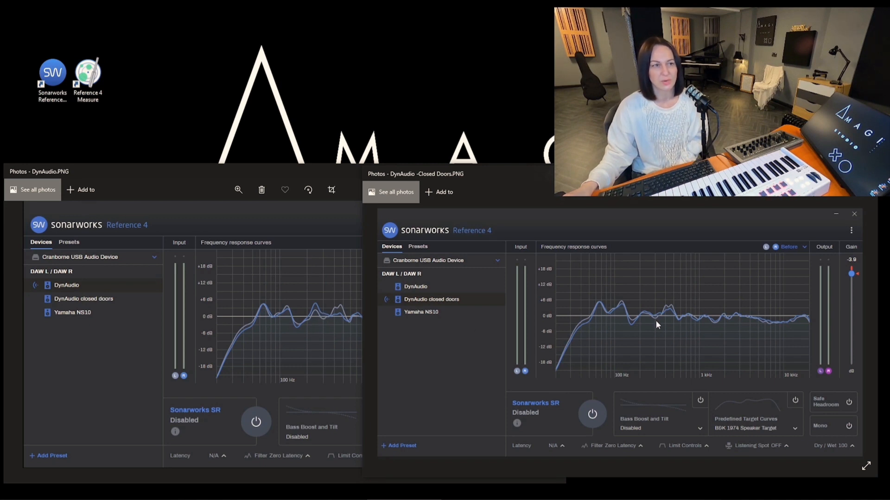
{"action": "mouse_move", "coordinate": [636, 329]}
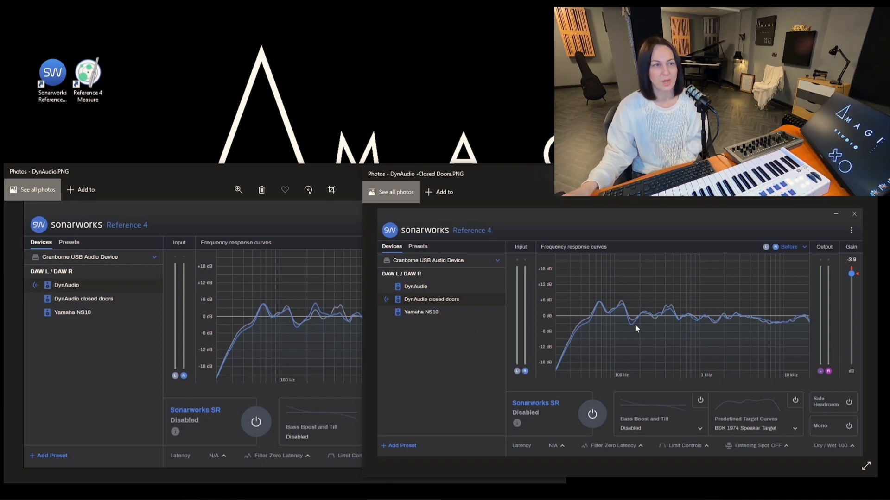
{"action": "mouse_move", "coordinate": [643, 327]}
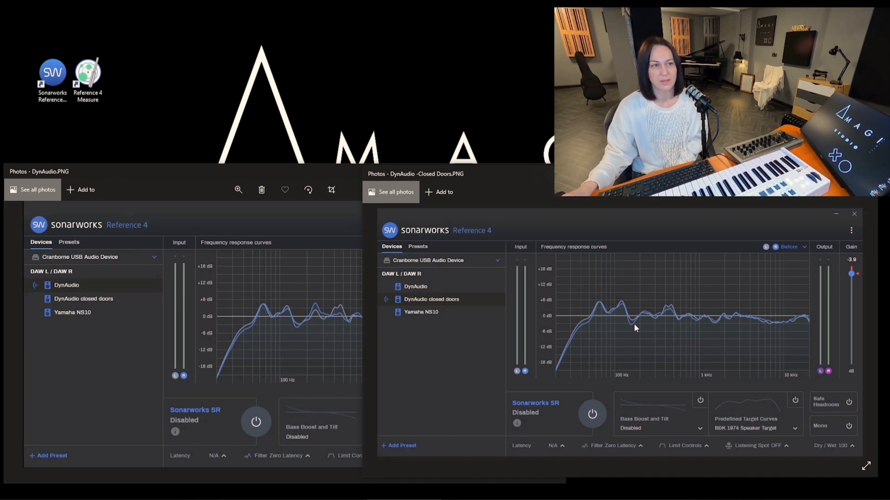
{"action": "mouse_move", "coordinate": [606, 313]}
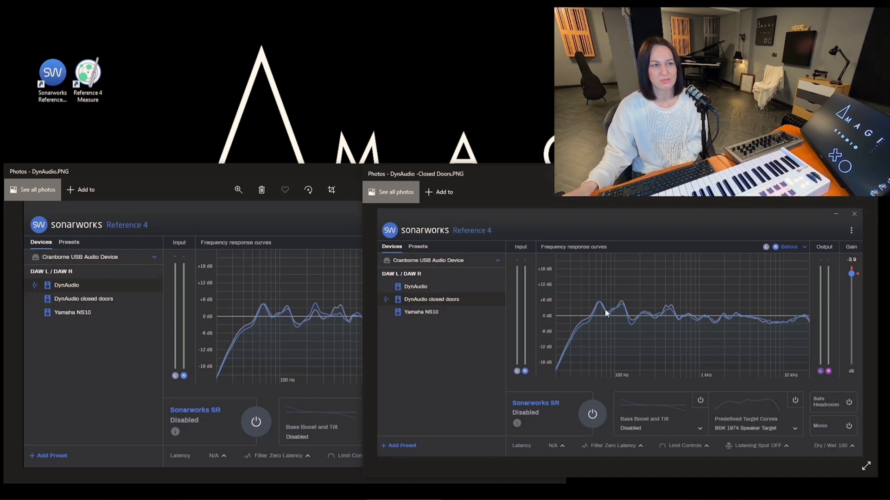
{"action": "mouse_move", "coordinate": [616, 318]}
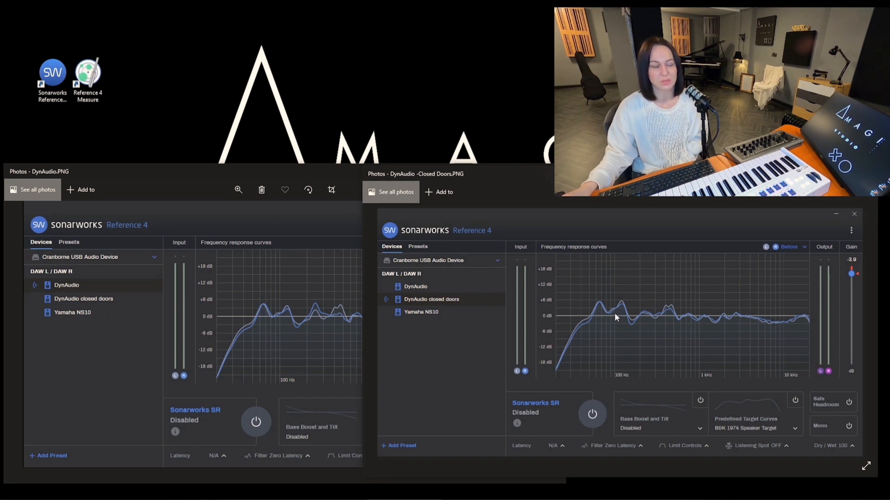
{"action": "mouse_move", "coordinate": [274, 327]}
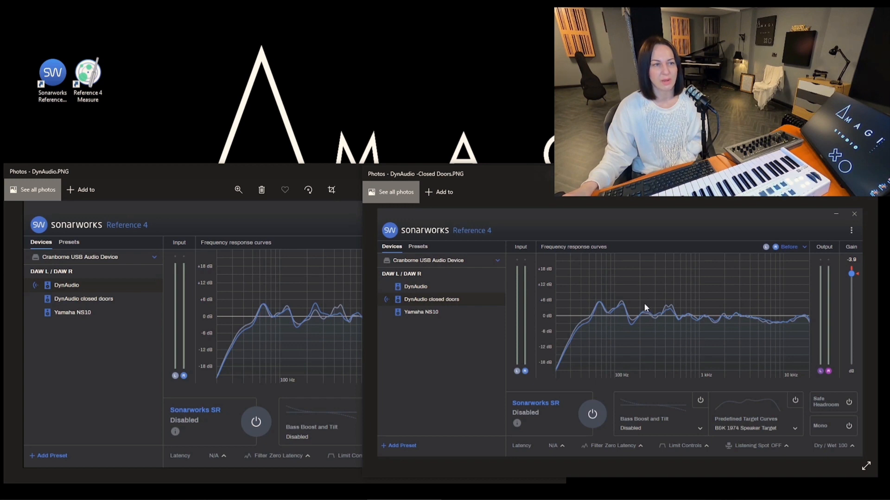
{"action": "mouse_move", "coordinate": [618, 329]}
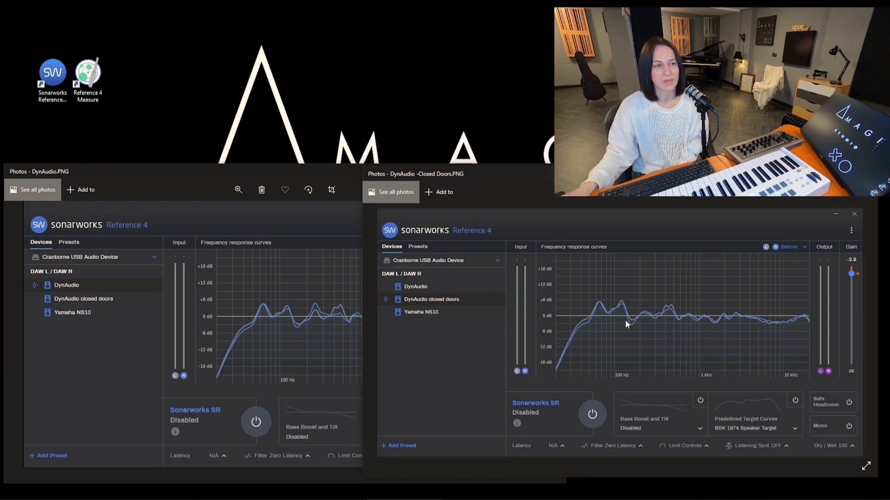
{"action": "mouse_move", "coordinate": [603, 319]}
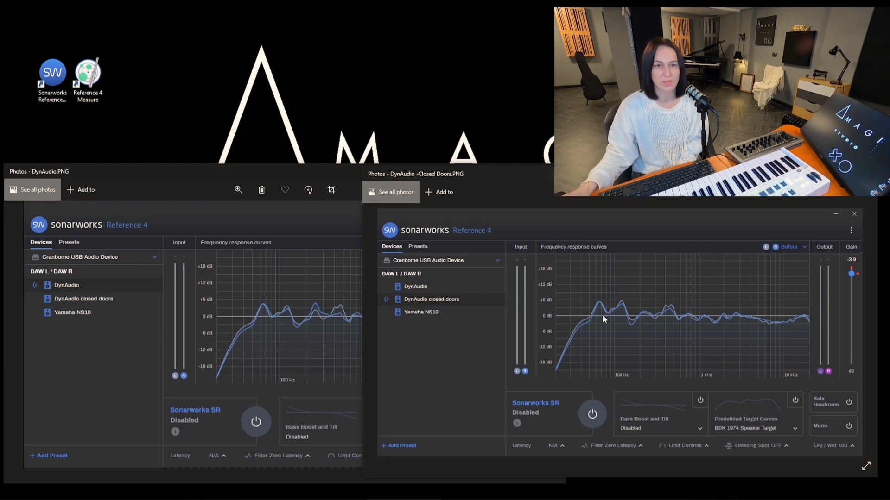
{"action": "mouse_move", "coordinate": [595, 319]}
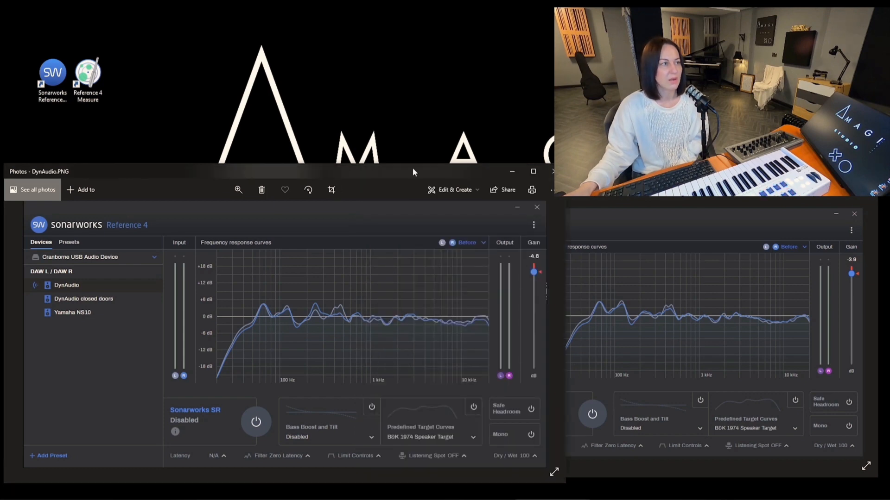
{"action": "mouse_move", "coordinate": [532, 189]}
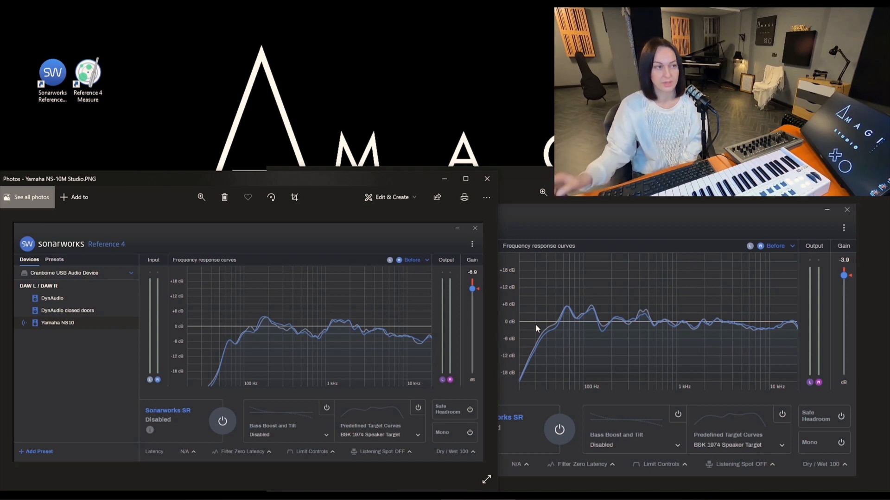
{"action": "mouse_move", "coordinate": [278, 367]}
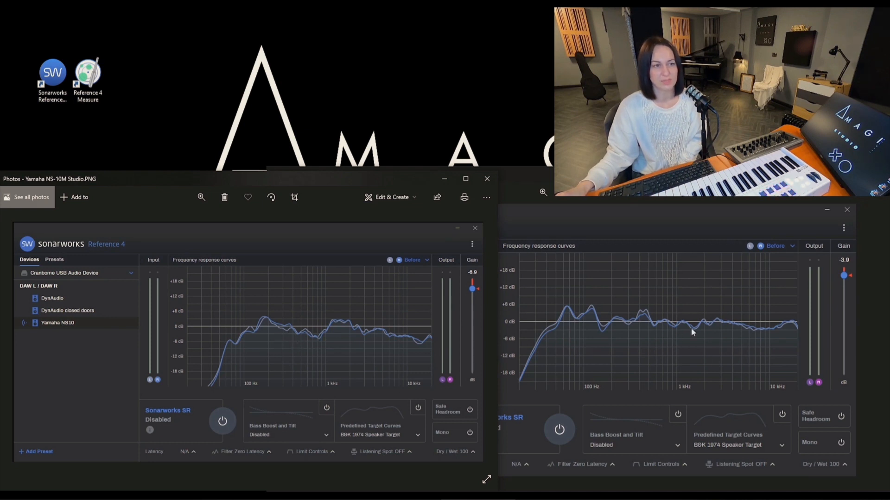
{"action": "mouse_move", "coordinate": [390, 334]}
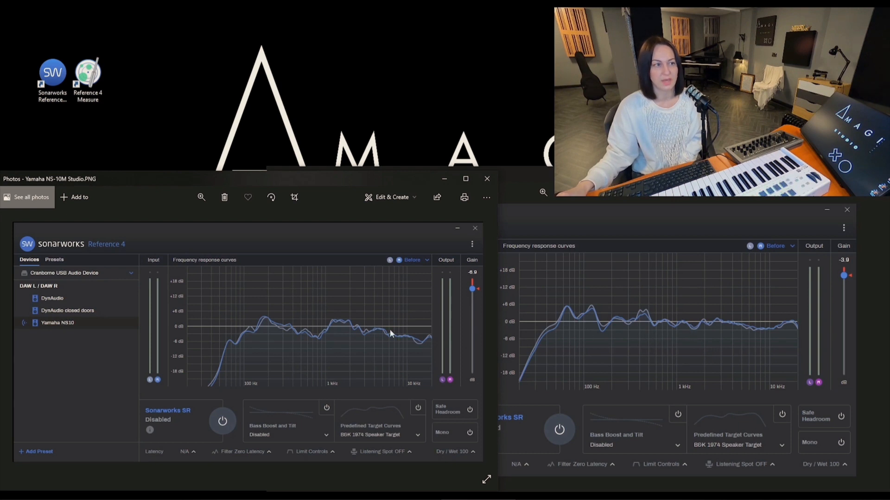
{"action": "mouse_move", "coordinate": [399, 342]}
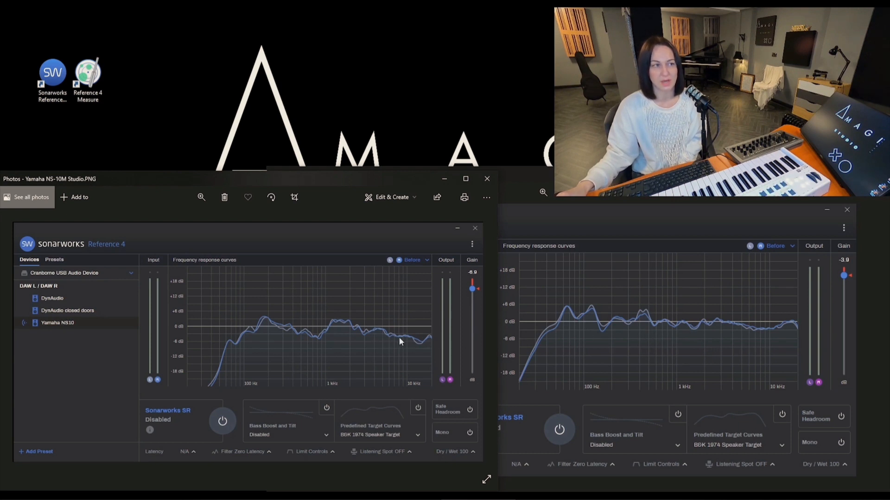
{"action": "mouse_move", "coordinate": [271, 343]}
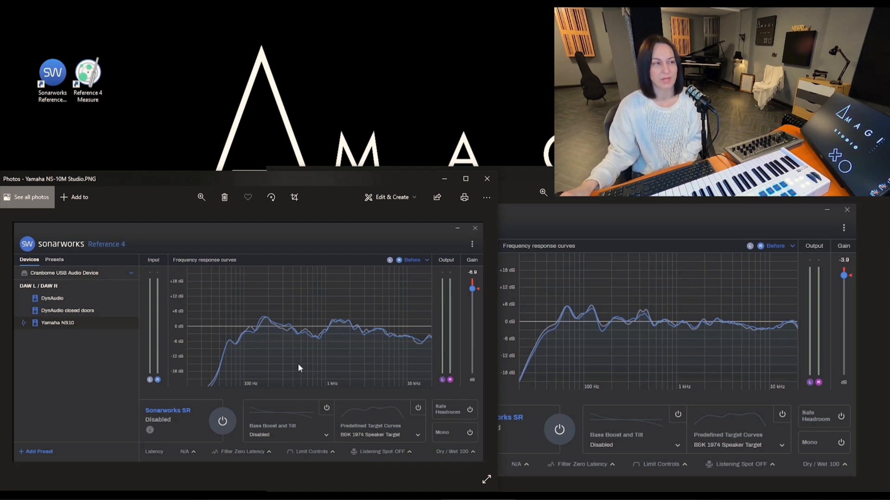
{"action": "mouse_move", "coordinate": [353, 362]}
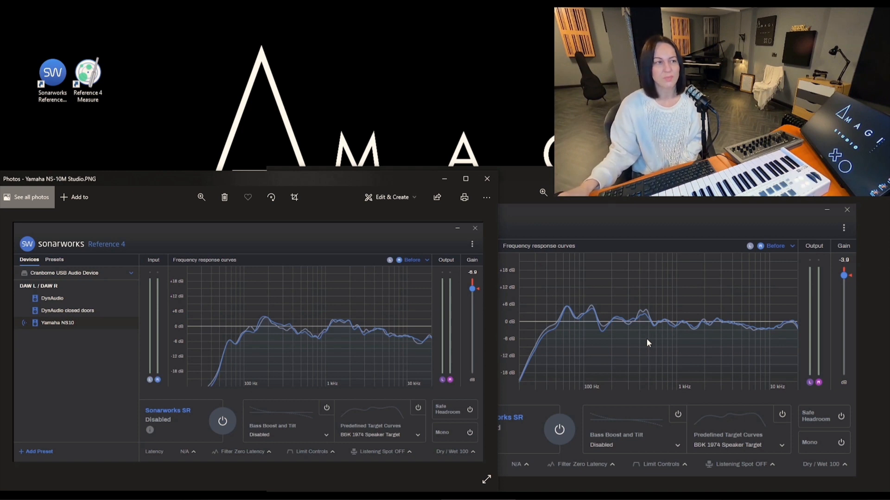
{"action": "mouse_move", "coordinate": [643, 341]}
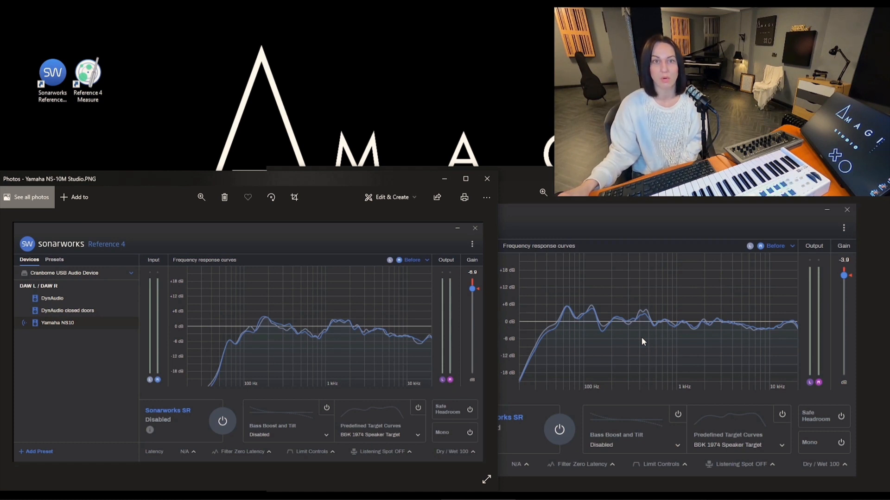
{"action": "mouse_move", "coordinate": [702, 369]}
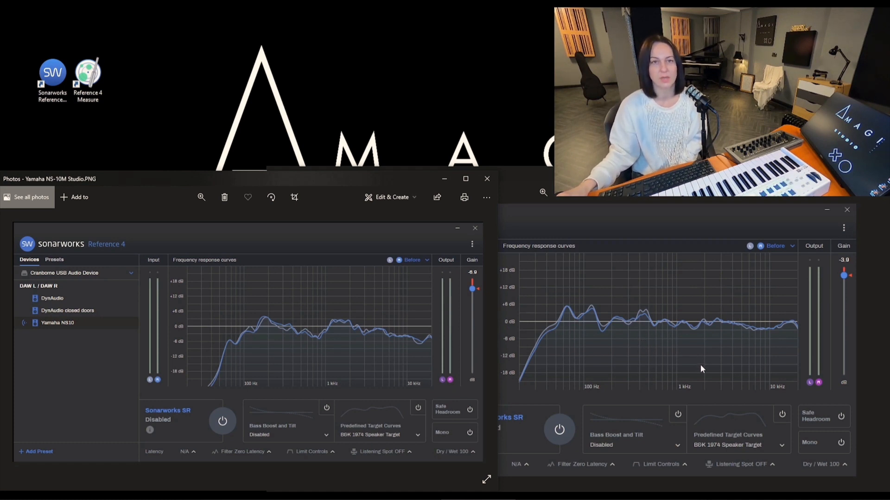
{"action": "mouse_move", "coordinate": [706, 378]}
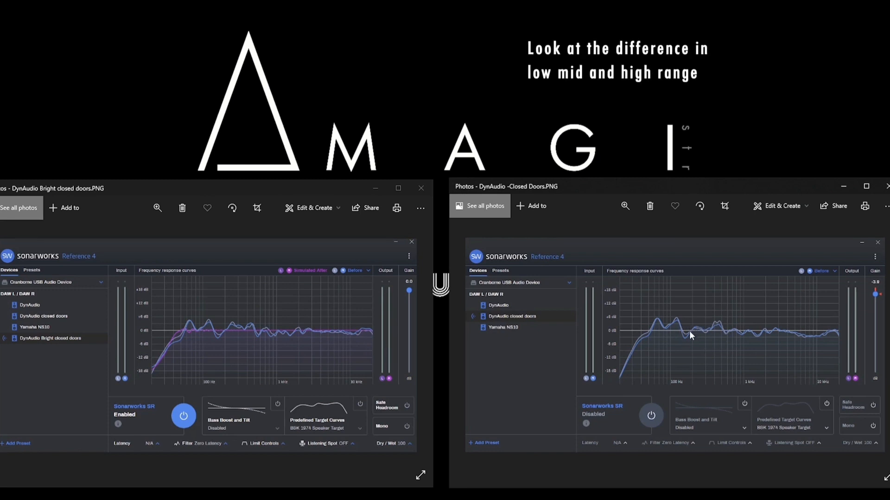
{"action": "mouse_move", "coordinate": [235, 310]}
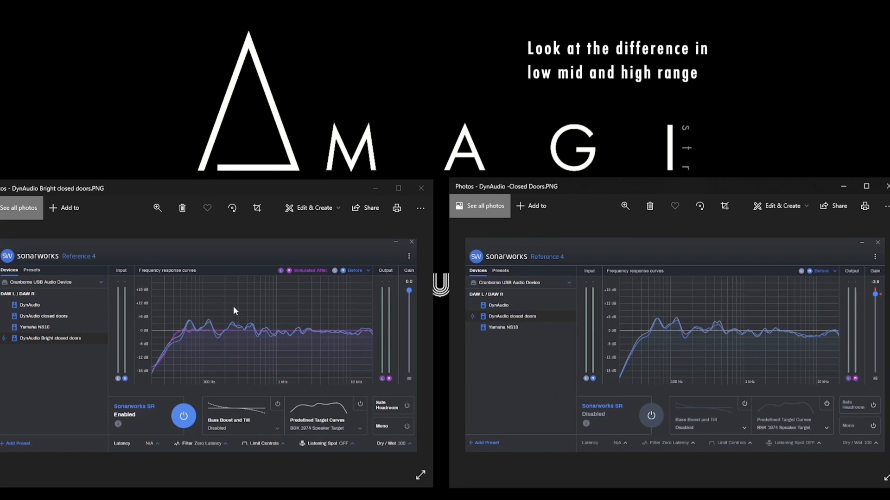
{"action": "mouse_move", "coordinate": [235, 342]}
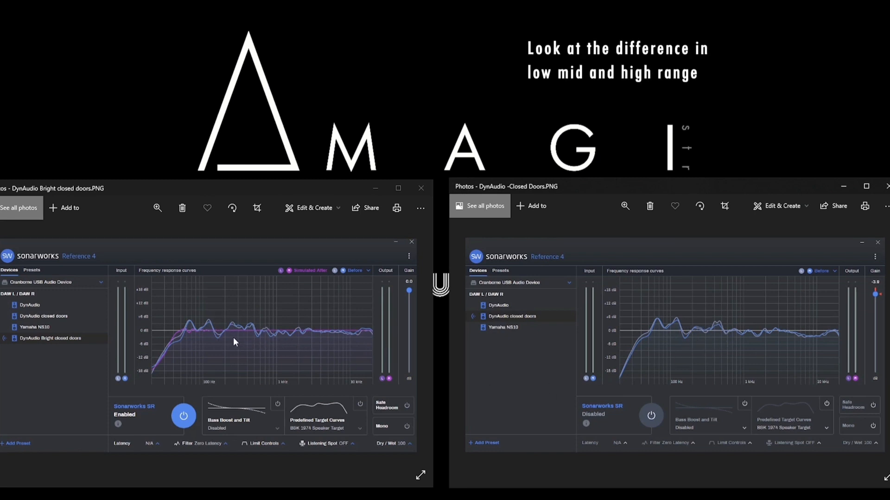